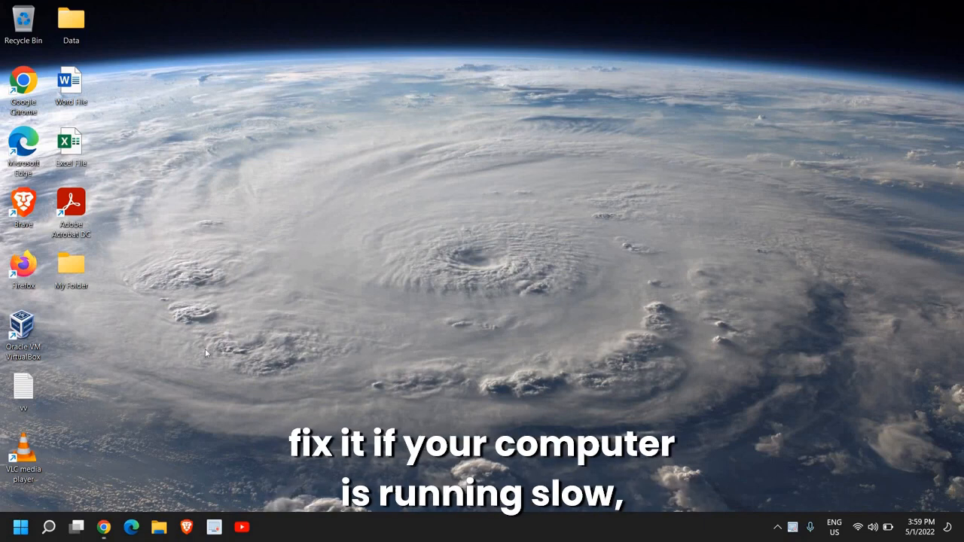
{"action": "mouse_move", "coordinate": [200, 356]}
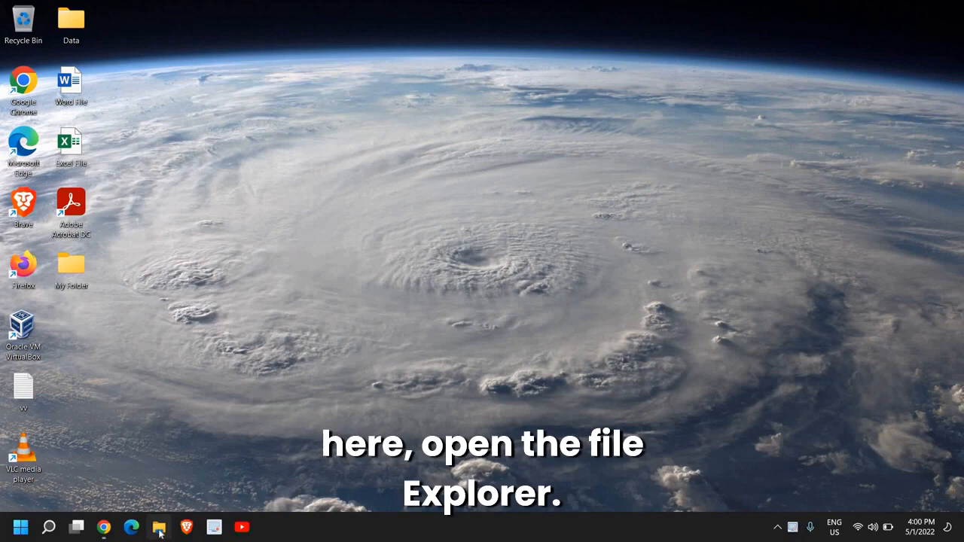
- Navigate File Explorer to C:\Windows\SoftwareDistribution\Download
{"action": "left_click", "coordinate": [158, 527]}
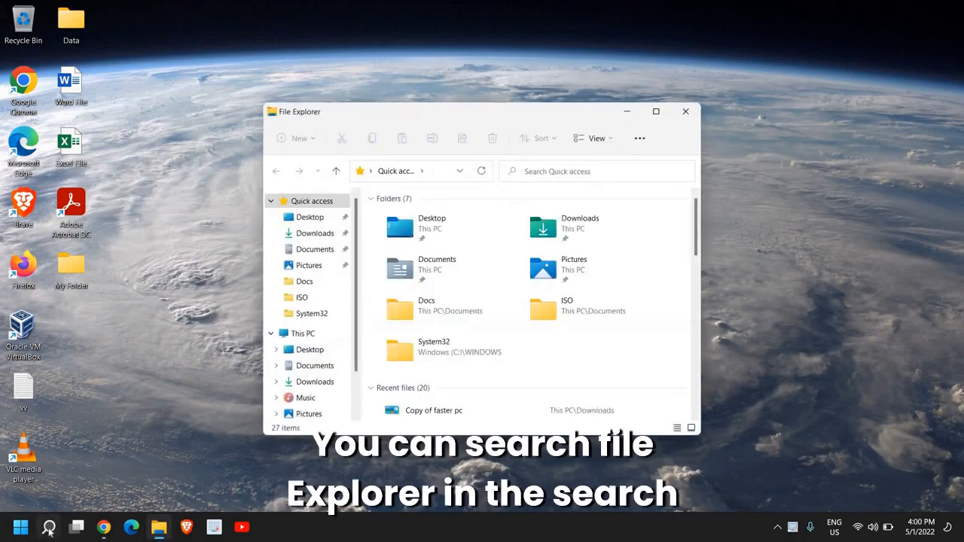
{"action": "mouse_move", "coordinate": [497, 253]}
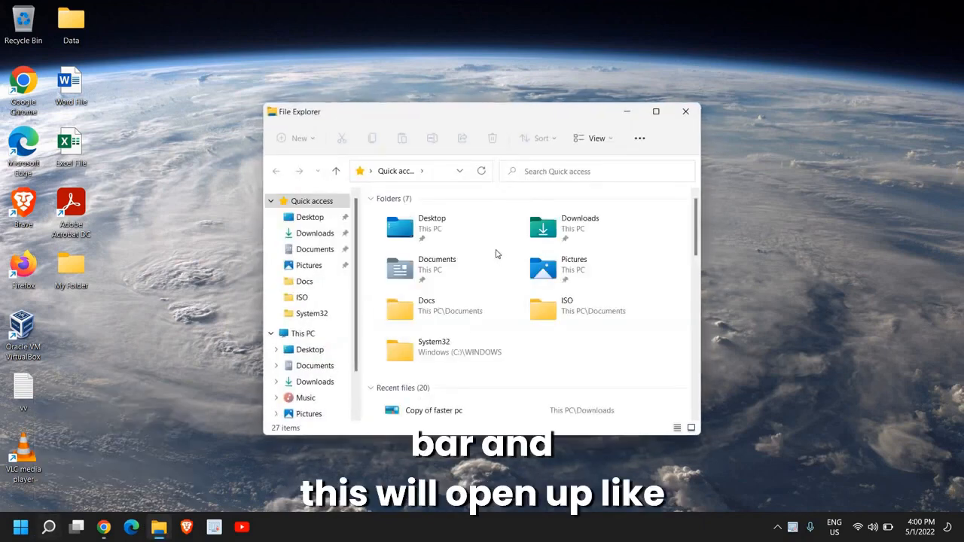
{"action": "left_click", "coordinate": [655, 111]}
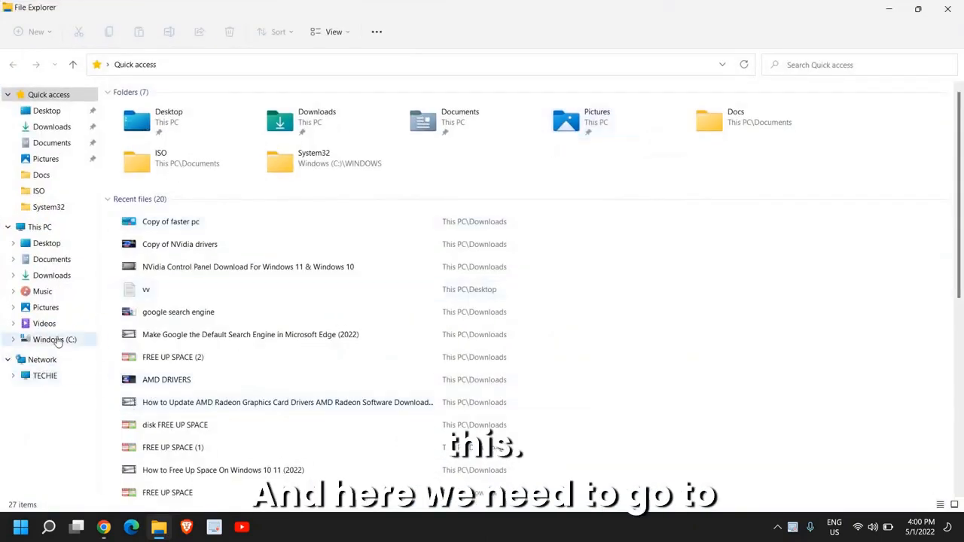
{"action": "left_click", "coordinate": [55, 341]}
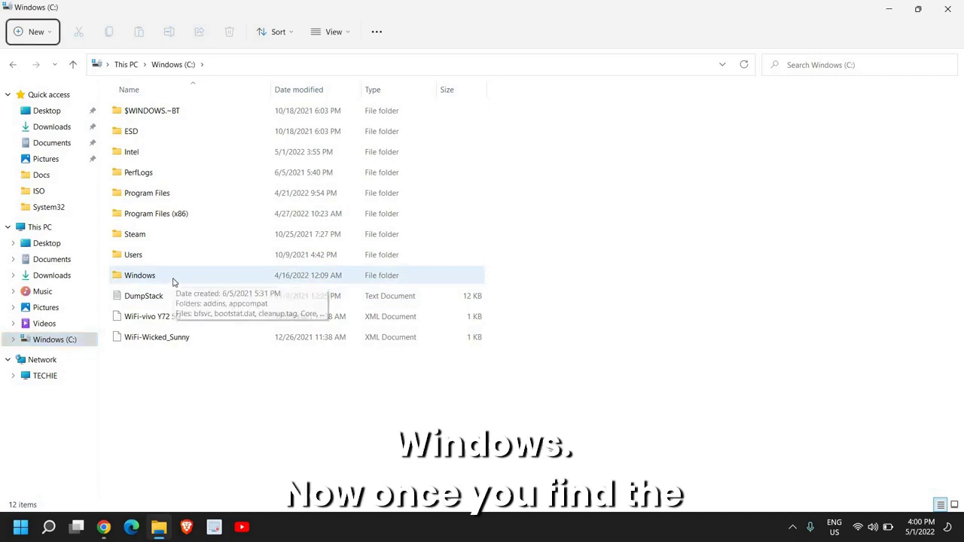
{"action": "left_click", "coordinate": [138, 275]}
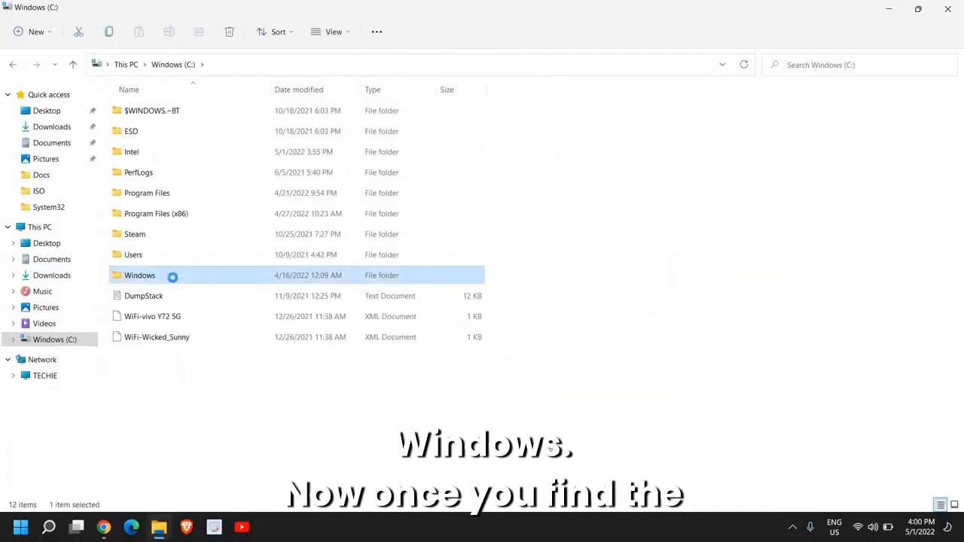
{"action": "double_click", "coordinate": [138, 274]}
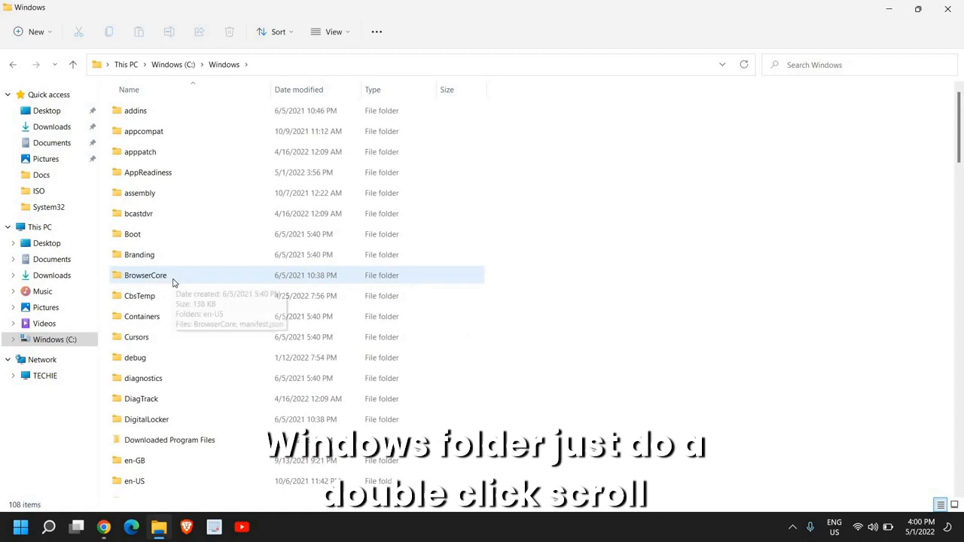
{"action": "scroll", "scroll_direction": "down", "scroll_amount": 3}
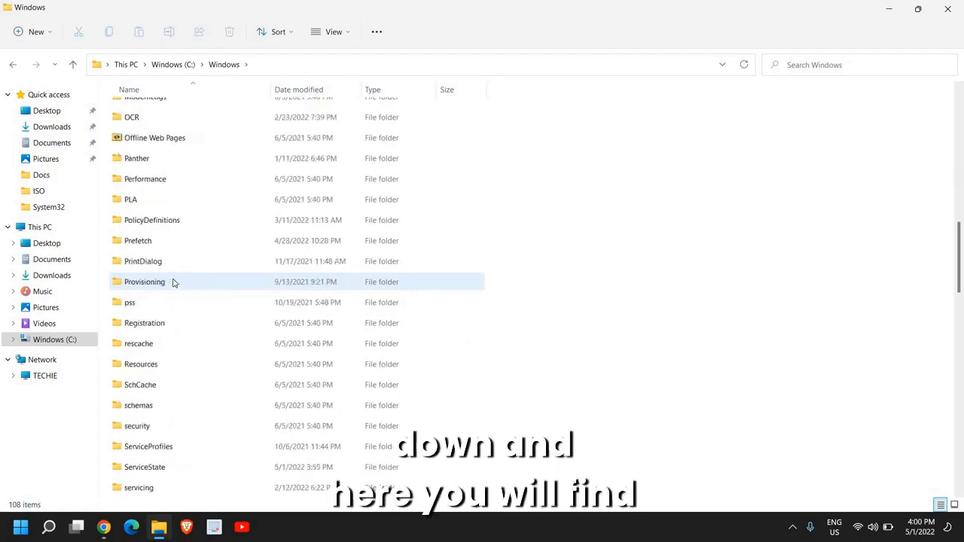
{"action": "scroll", "scroll_direction": "down", "scroll_amount": 3}
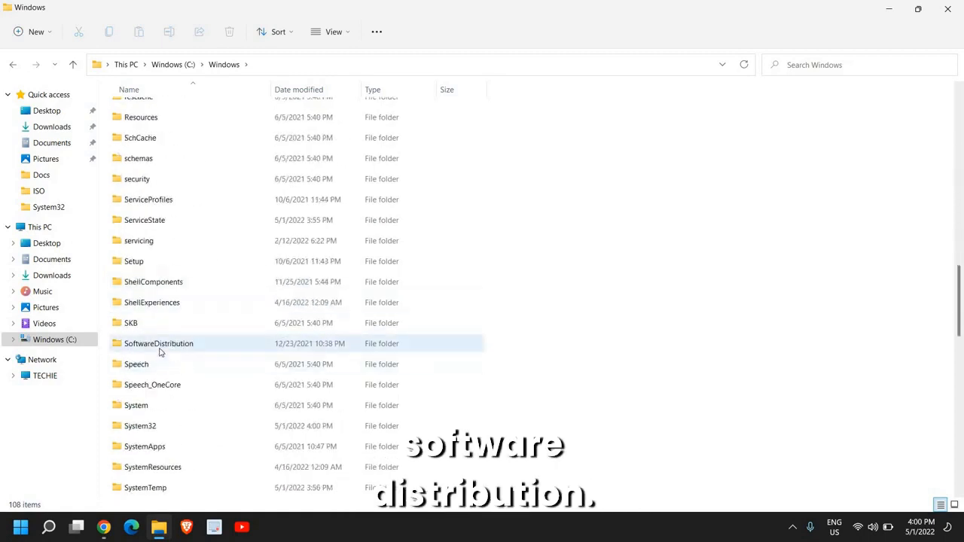
{"action": "mouse_move", "coordinate": [159, 343]}
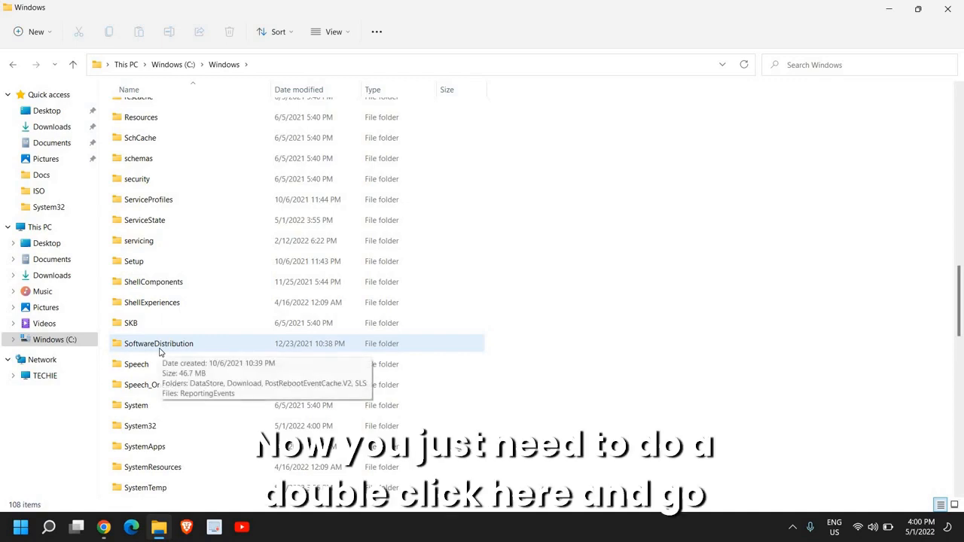
{"action": "double_click", "coordinate": [158, 343]}
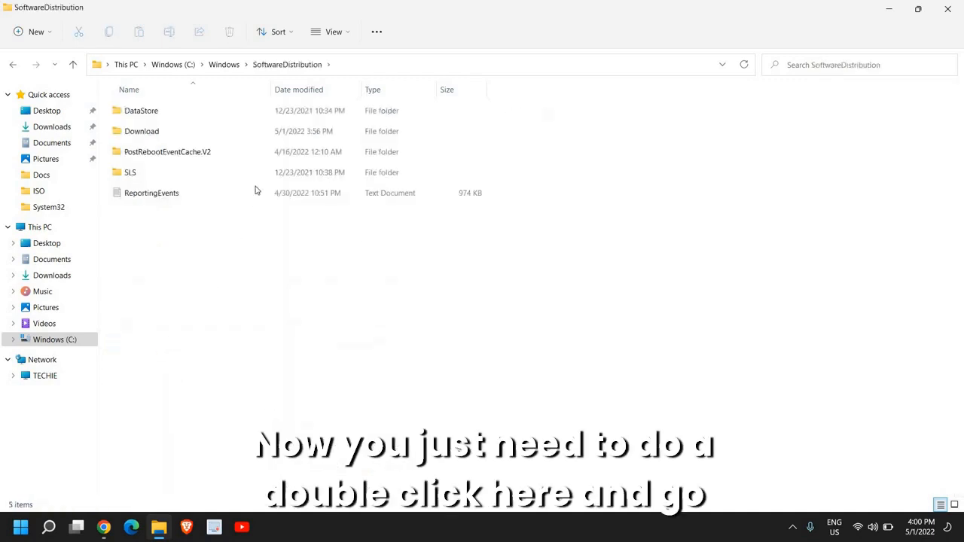
{"action": "left_click", "coordinate": [141, 129]}
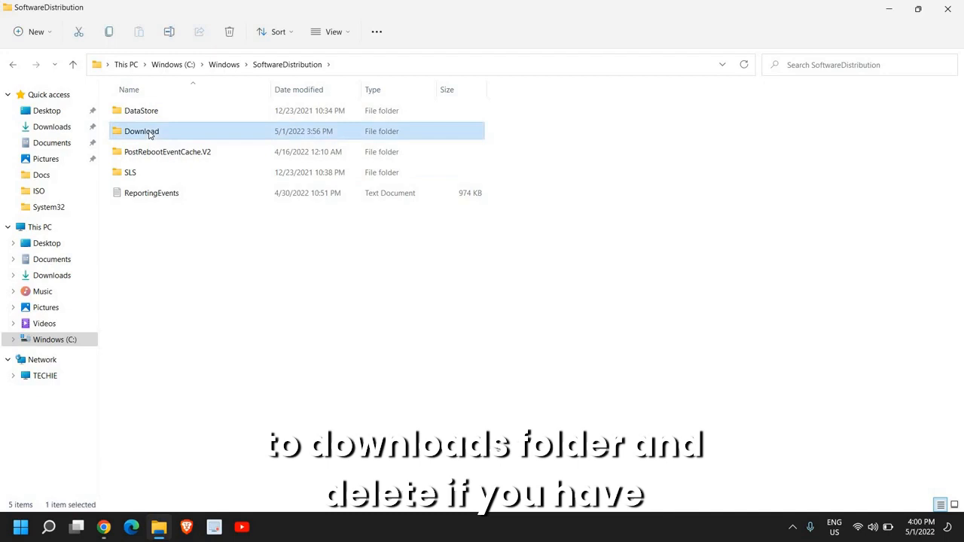
{"action": "double_click", "coordinate": [141, 131]}
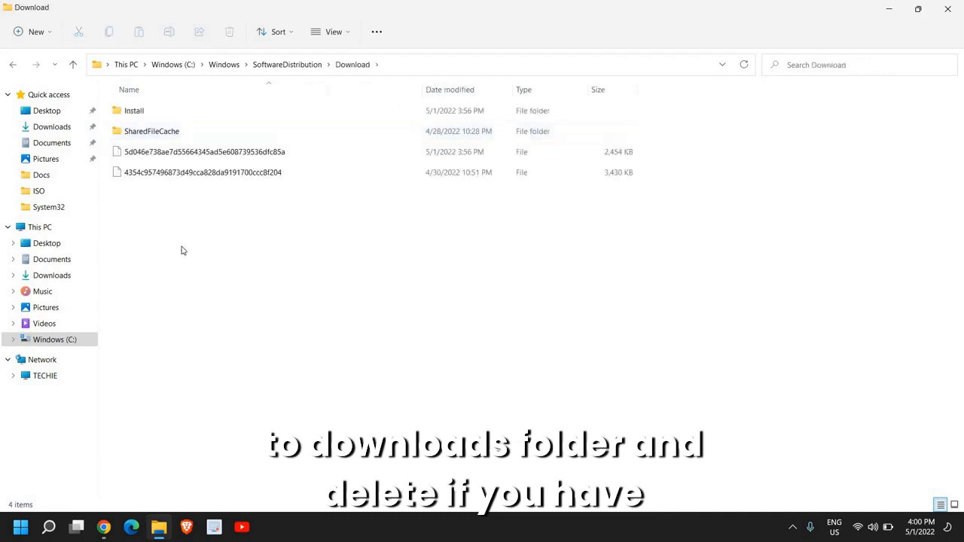
- Delete everything in the Download folder, granting permission for protected items
{"action": "key", "text": "ctrl+a"}
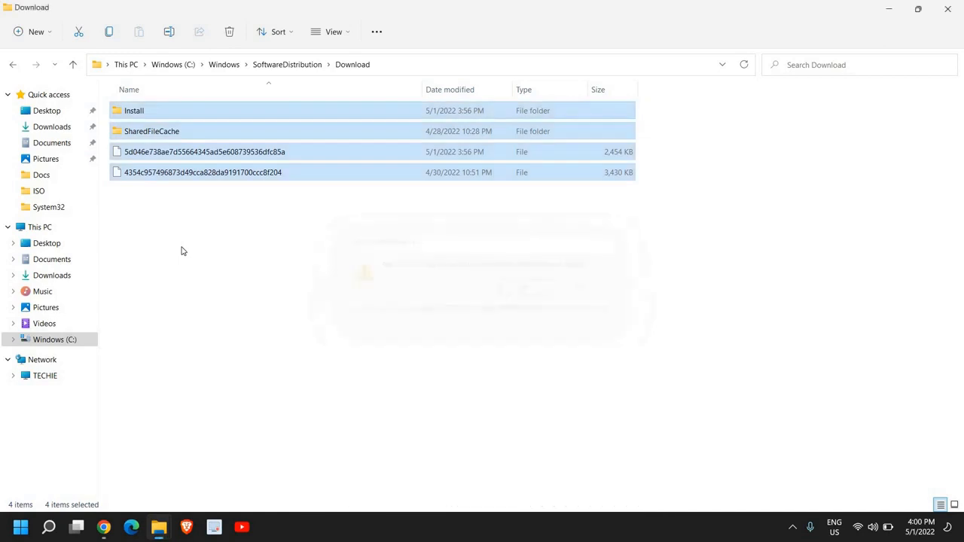
{"action": "key", "text": "Delete"}
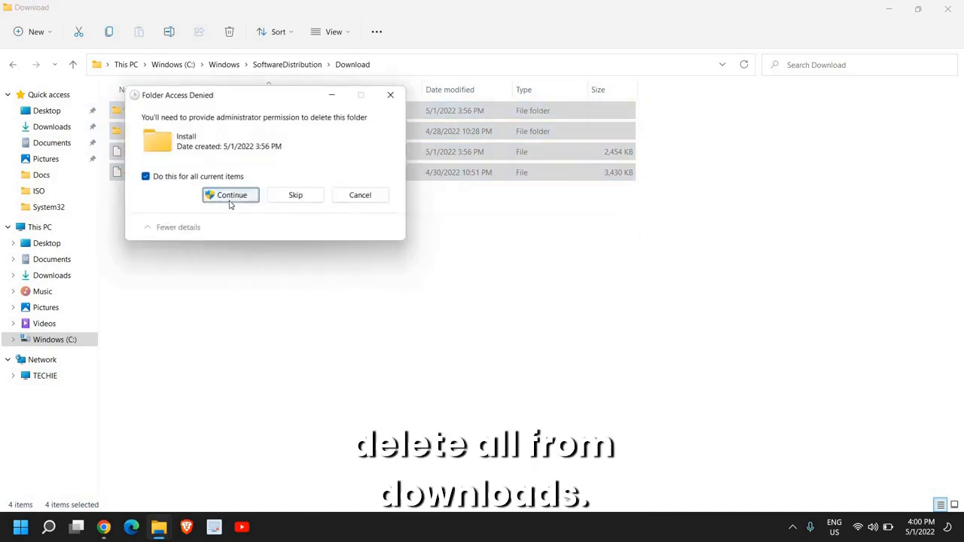
{"action": "left_click", "coordinate": [230, 195]}
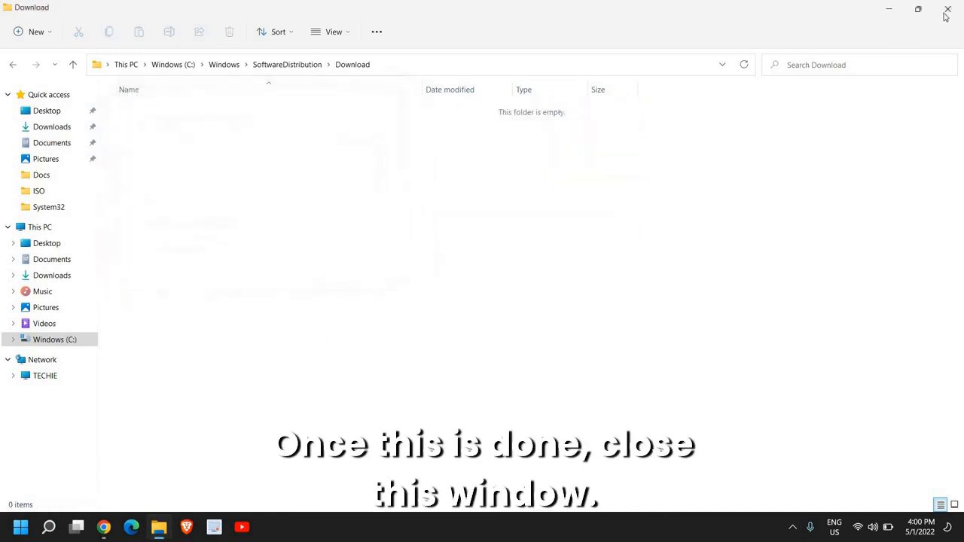
- Search 'tr' for Troubleshoot settings and show the Other troubleshooters list
{"action": "left_click", "coordinate": [947, 9]}
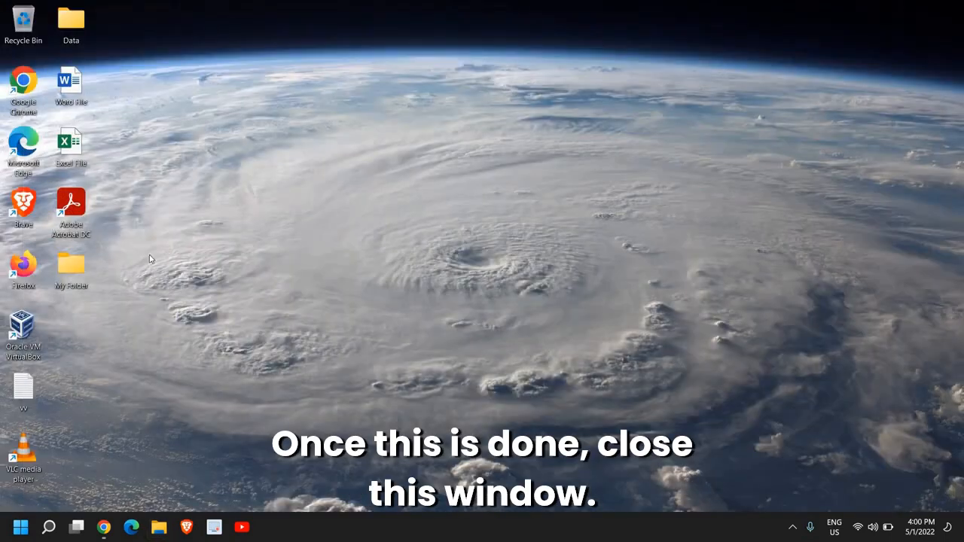
{"action": "mouse_move", "coordinate": [49, 527]}
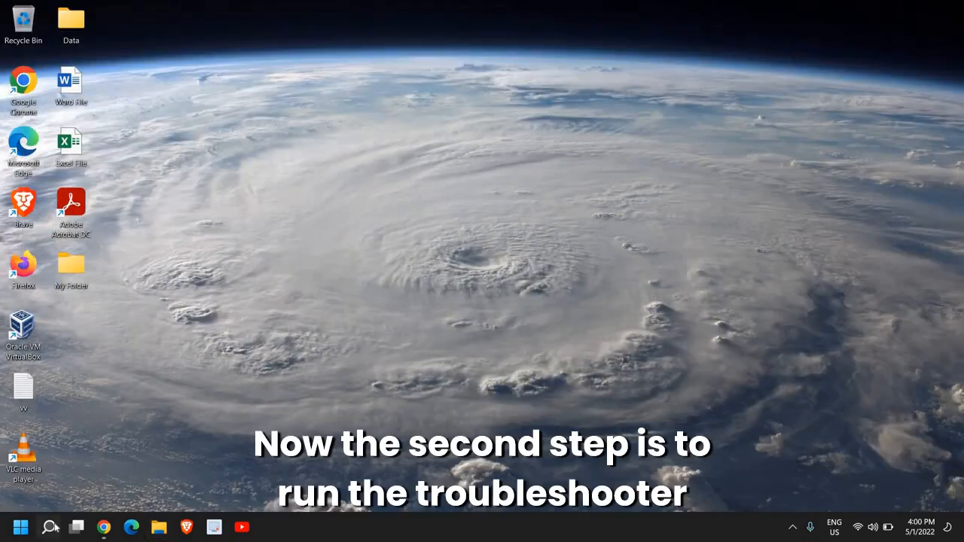
{"action": "left_click", "coordinate": [48, 527]}
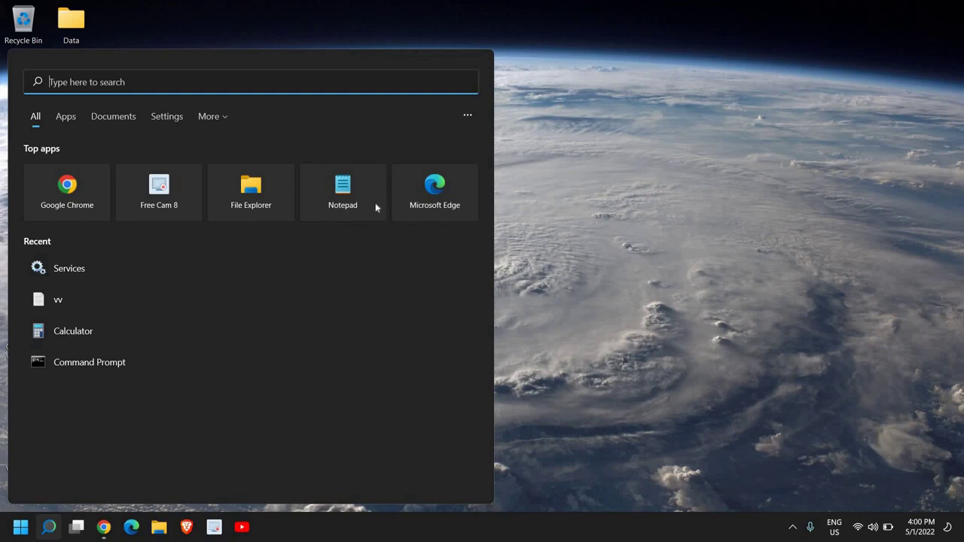
{"action": "type", "text": "tr"}
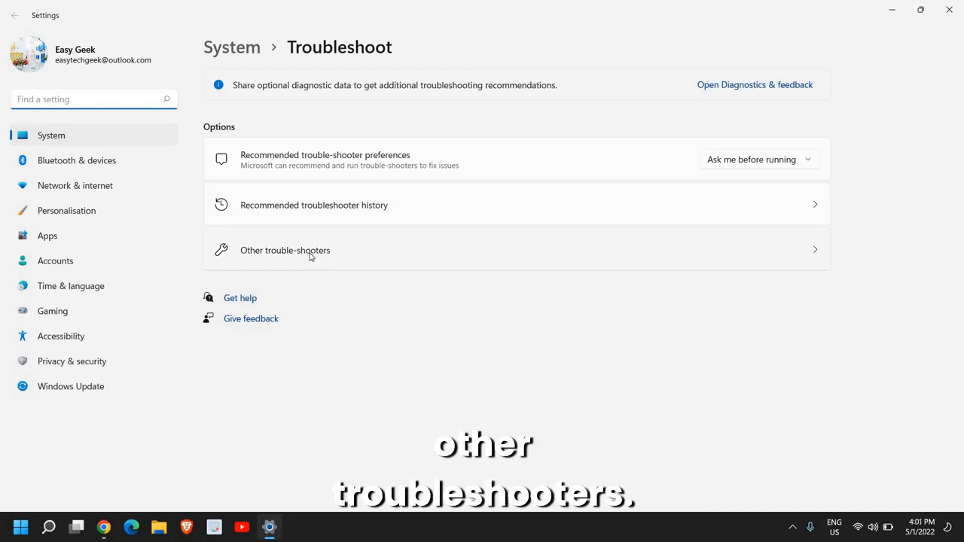
{"action": "left_click", "coordinate": [285, 250]}
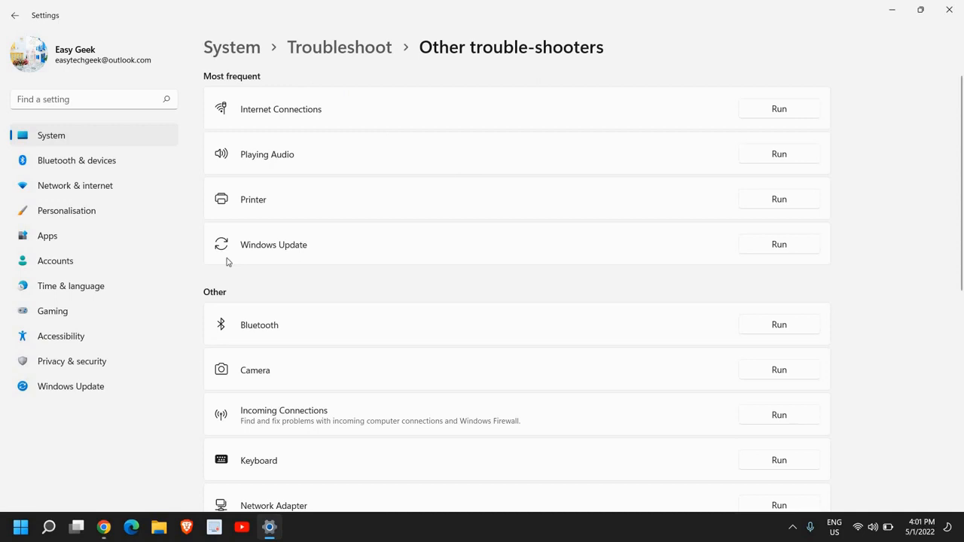
{"action": "mouse_move", "coordinate": [750, 229]}
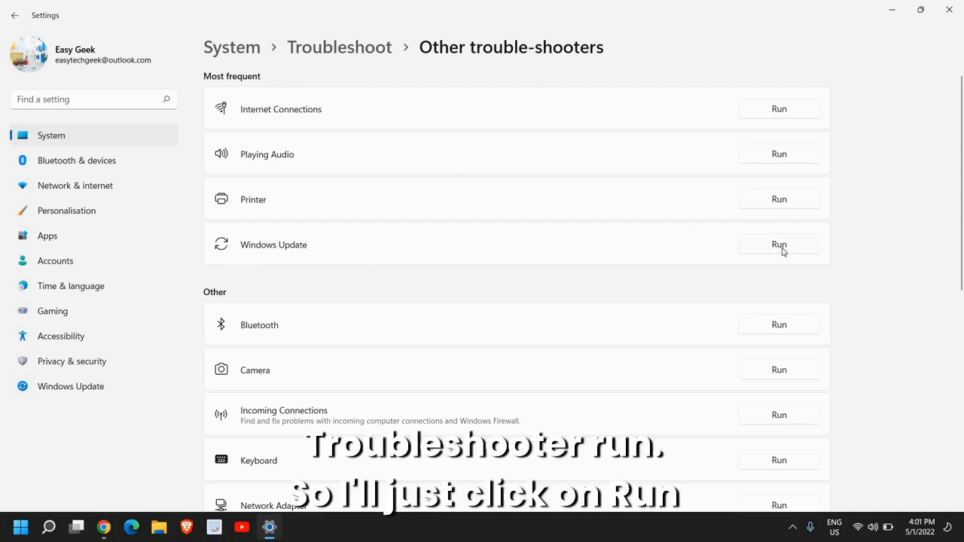
{"action": "left_click", "coordinate": [778, 244]}
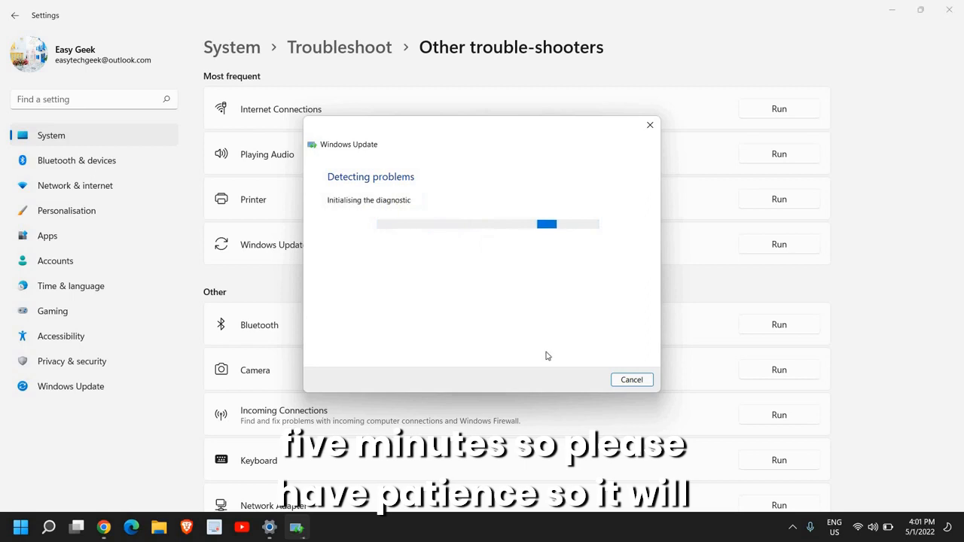
{"action": "mouse_move", "coordinate": [473, 219]}
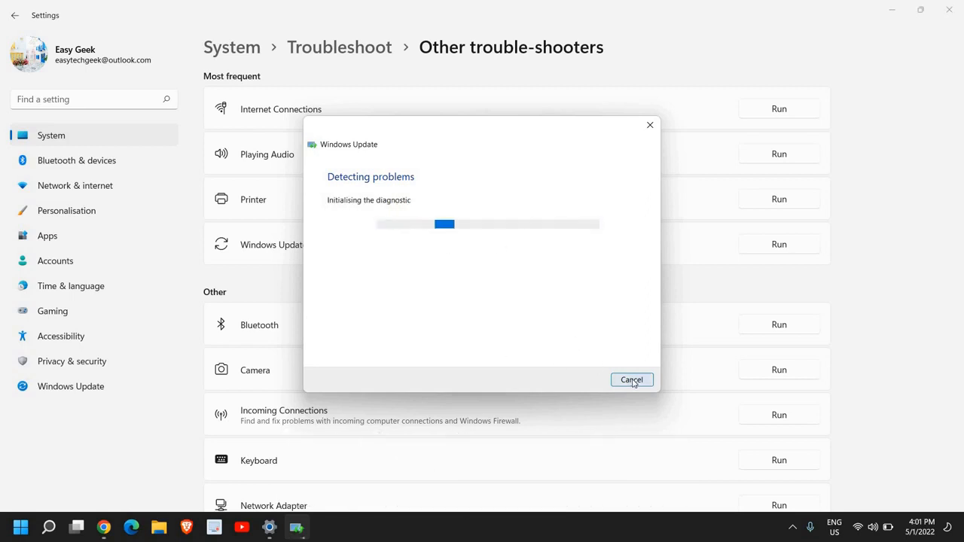
{"action": "left_click", "coordinate": [631, 380]}
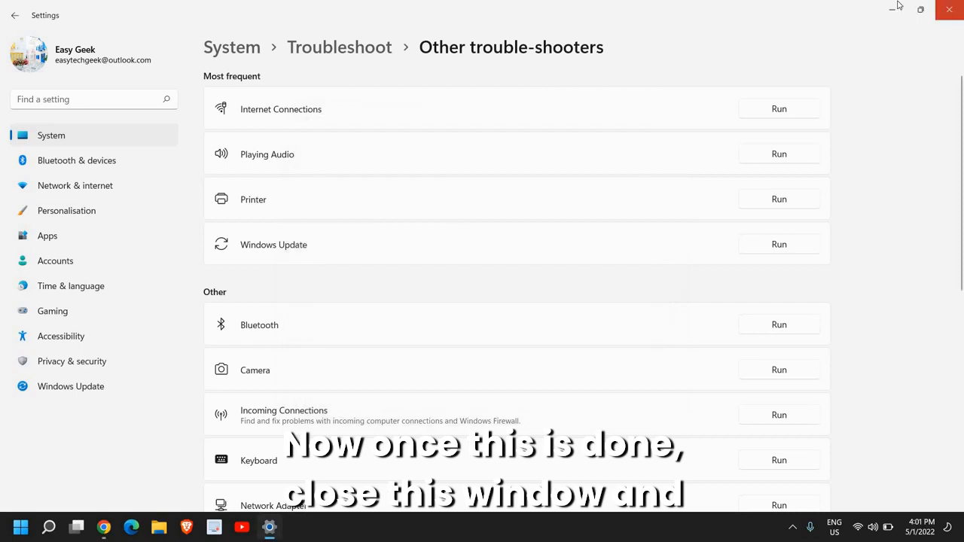
- Launch Disk Clean-up for drive C via the Run box (cleanmgr)
{"action": "left_click", "coordinate": [949, 9]}
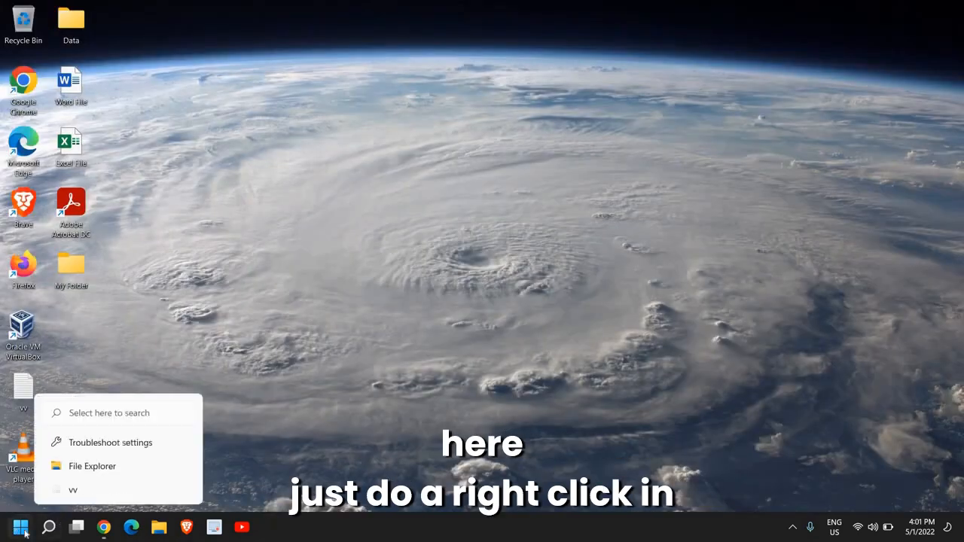
{"action": "right_click", "coordinate": [21, 528]}
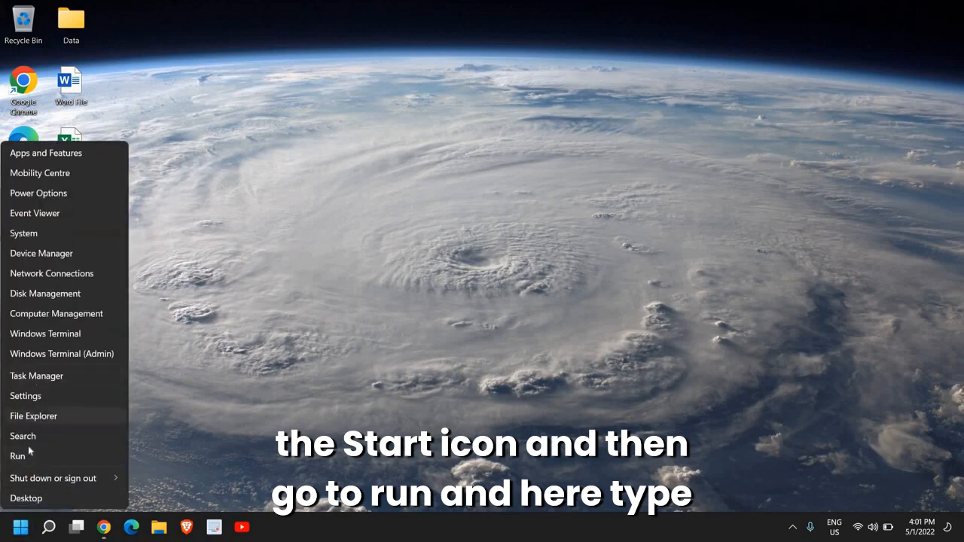
{"action": "left_click", "coordinate": [16, 455]}
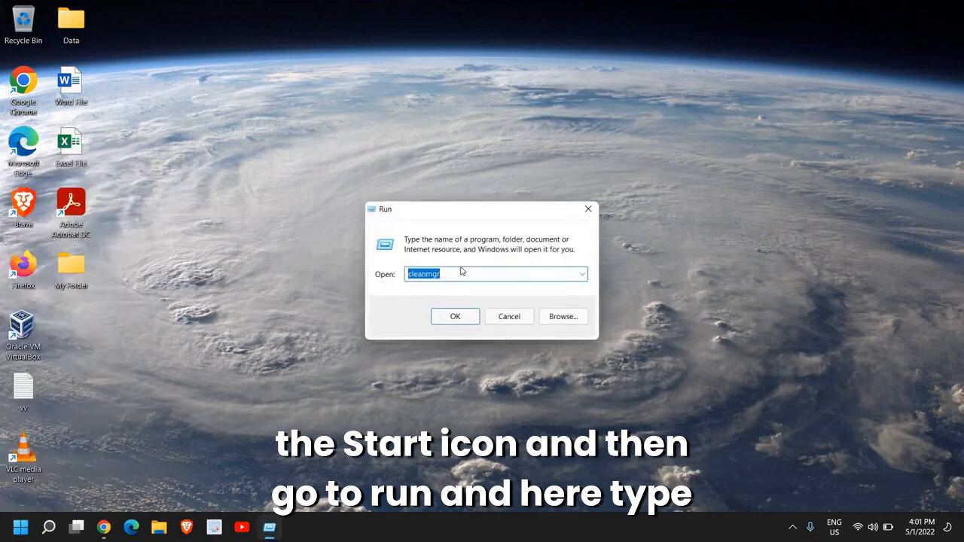
{"action": "left_click", "coordinate": [452, 274]}
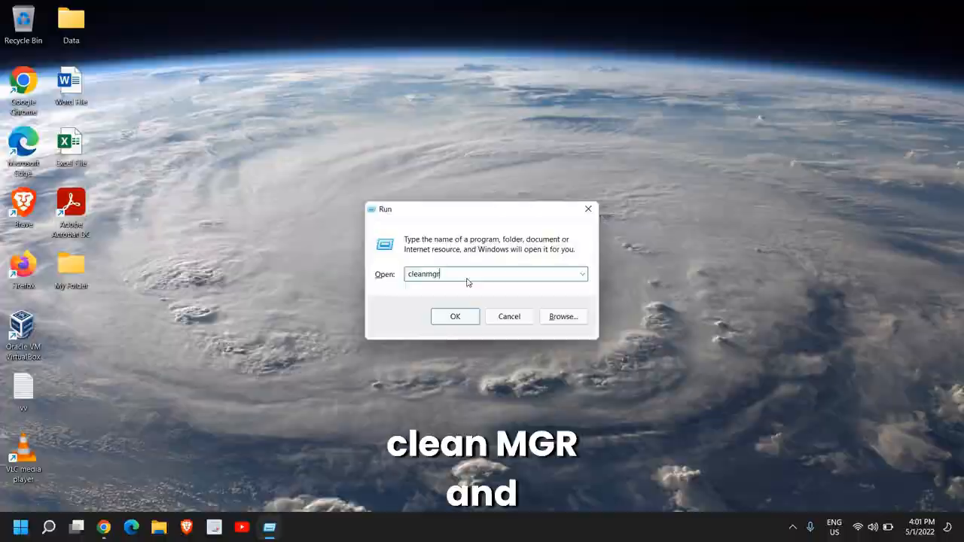
{"action": "left_click", "coordinate": [455, 316]}
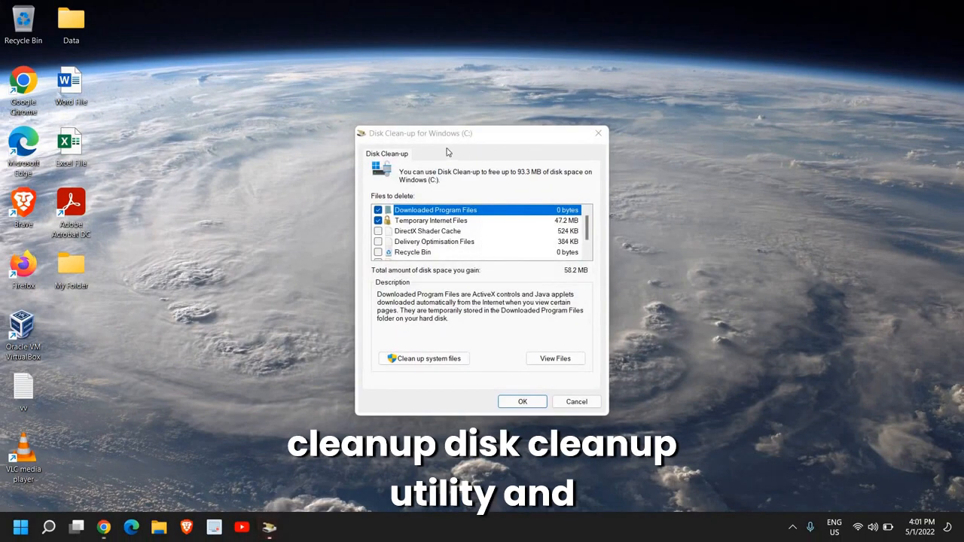
{"action": "mouse_move", "coordinate": [410, 248]}
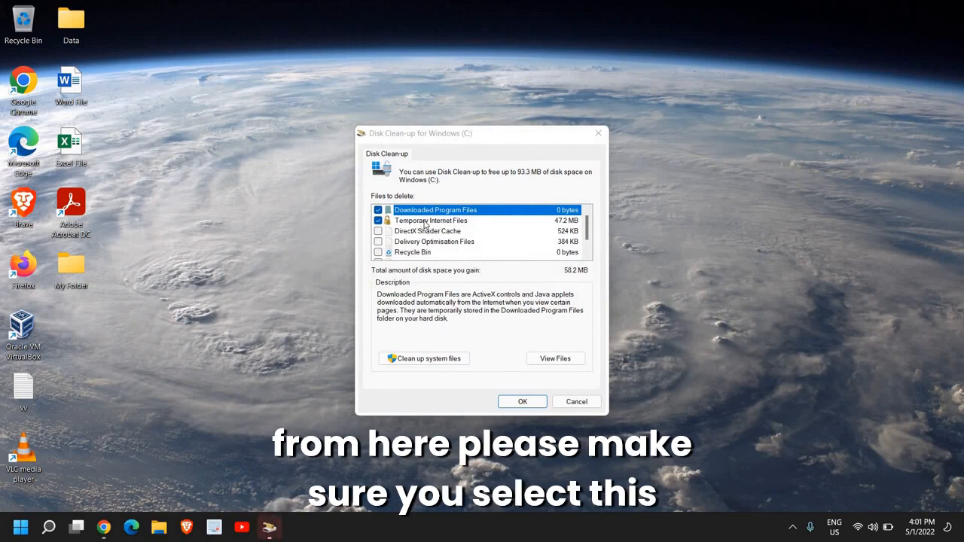
- Tick every file category under Files to delete and run the clean-up
{"action": "left_click", "coordinate": [378, 232]}
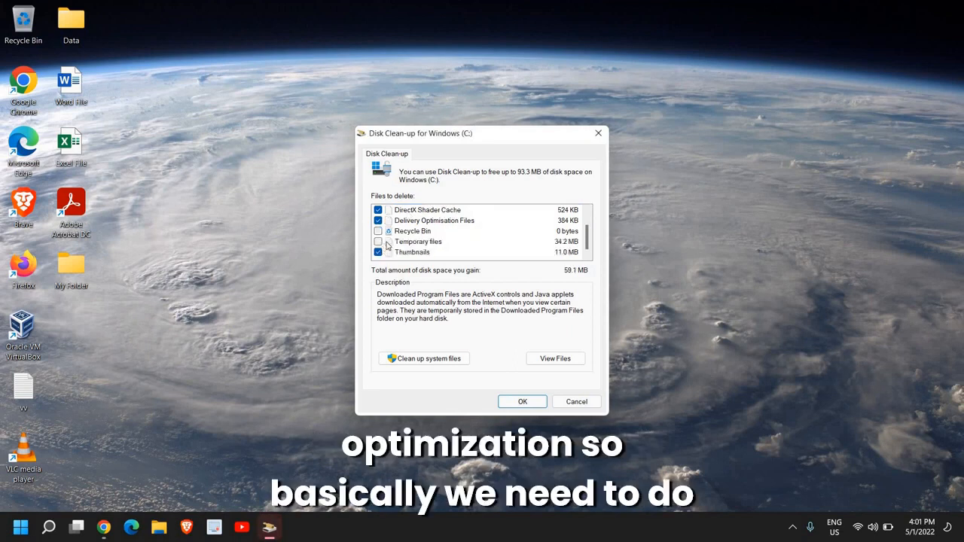
{"action": "left_click", "coordinate": [378, 241]}
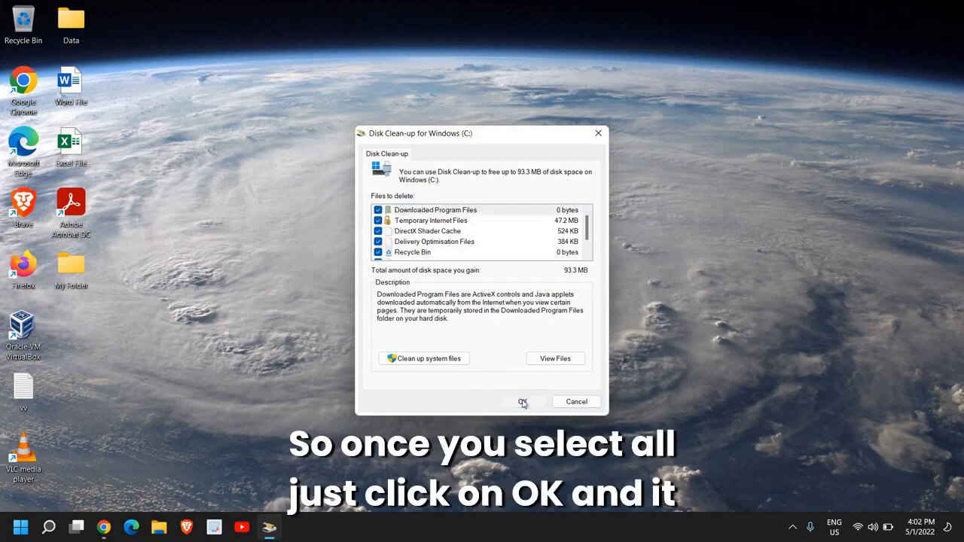
{"action": "left_click", "coordinate": [521, 401]}
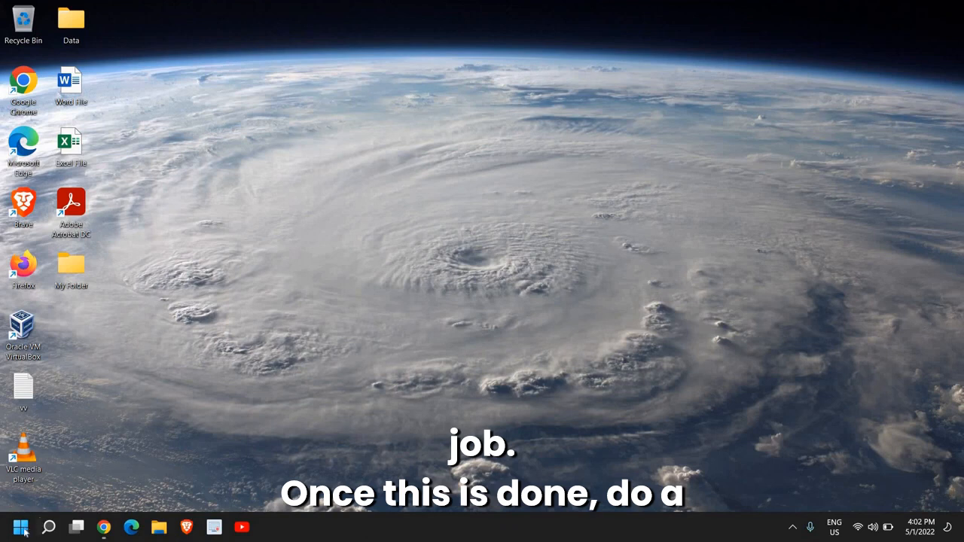
- Review Task Manager's Startup list, leaving Krisp, Microsoft Teams and Terminal disabled, then close it
{"action": "right_click", "coordinate": [21, 527]}
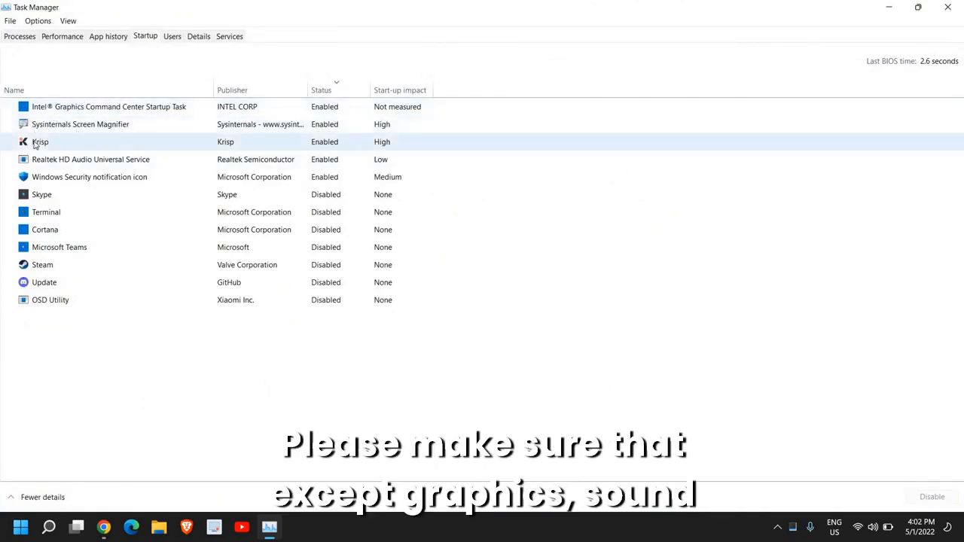
{"action": "left_click", "coordinate": [91, 176]}
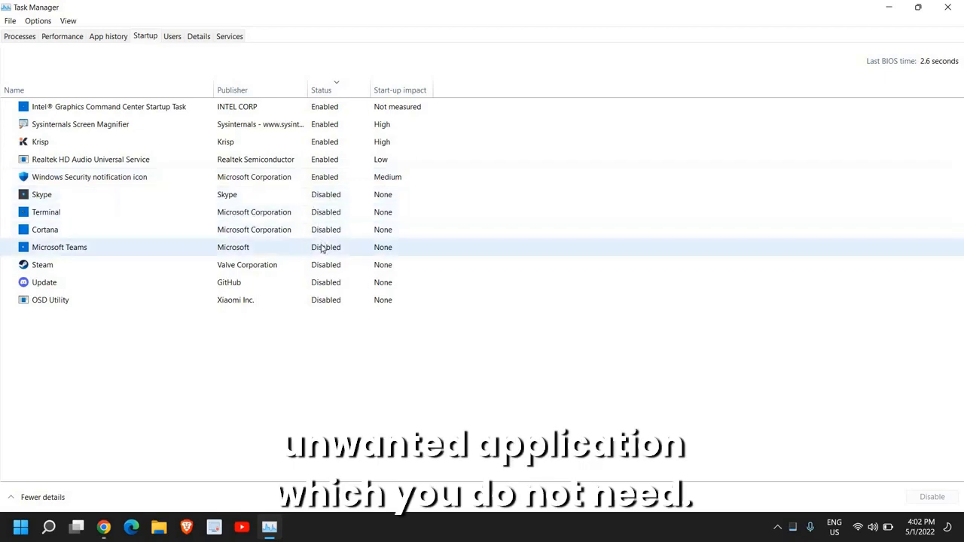
{"action": "left_click", "coordinate": [43, 265]}
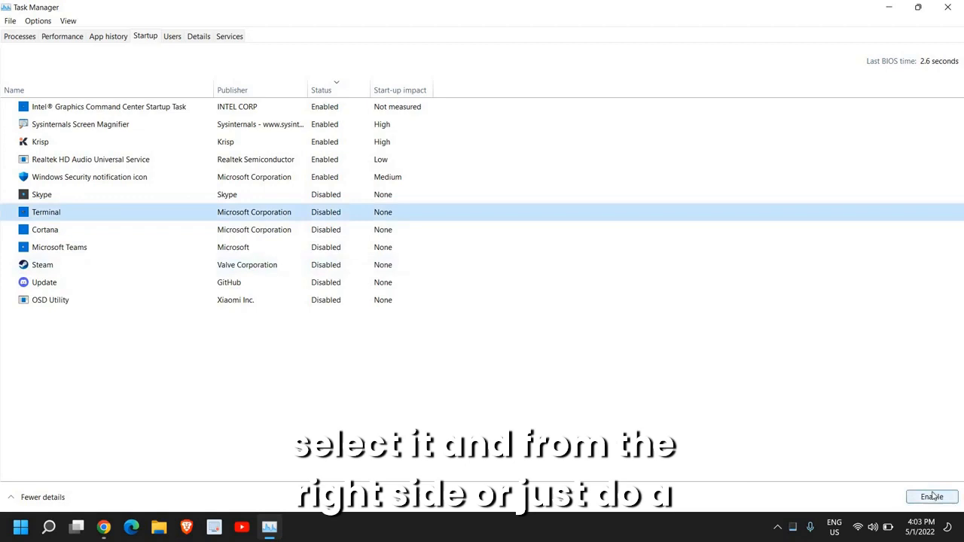
{"action": "right_click", "coordinate": [45, 211]}
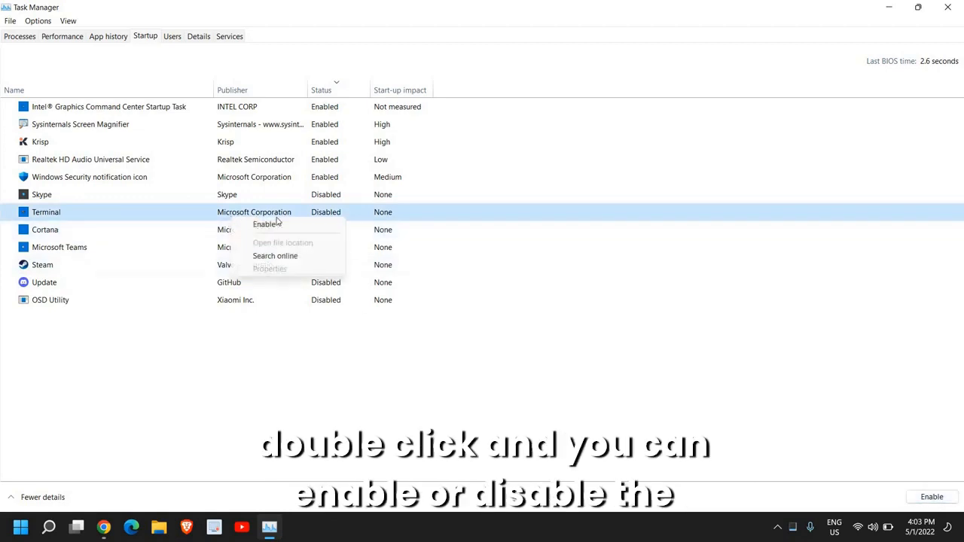
{"action": "mouse_move", "coordinate": [223, 90]}
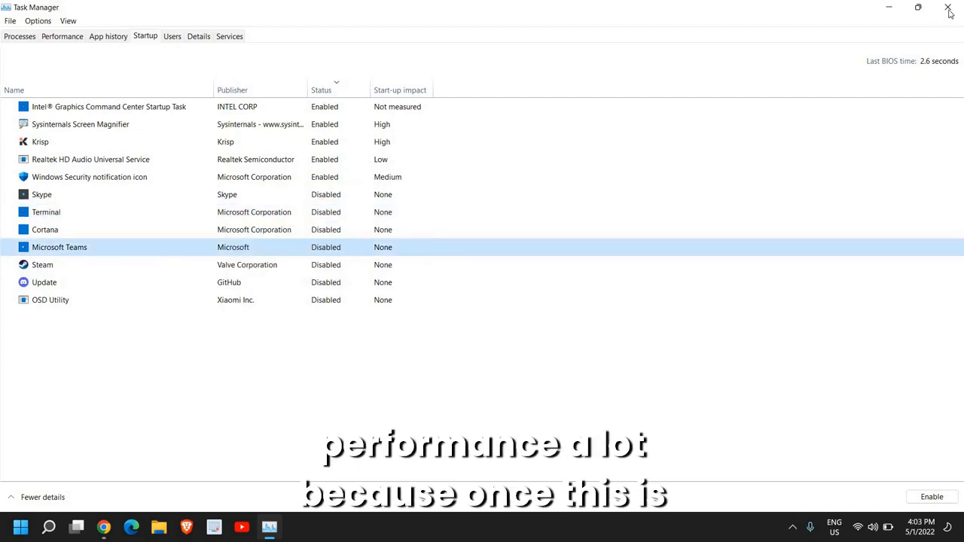
{"action": "left_click", "coordinate": [949, 9]}
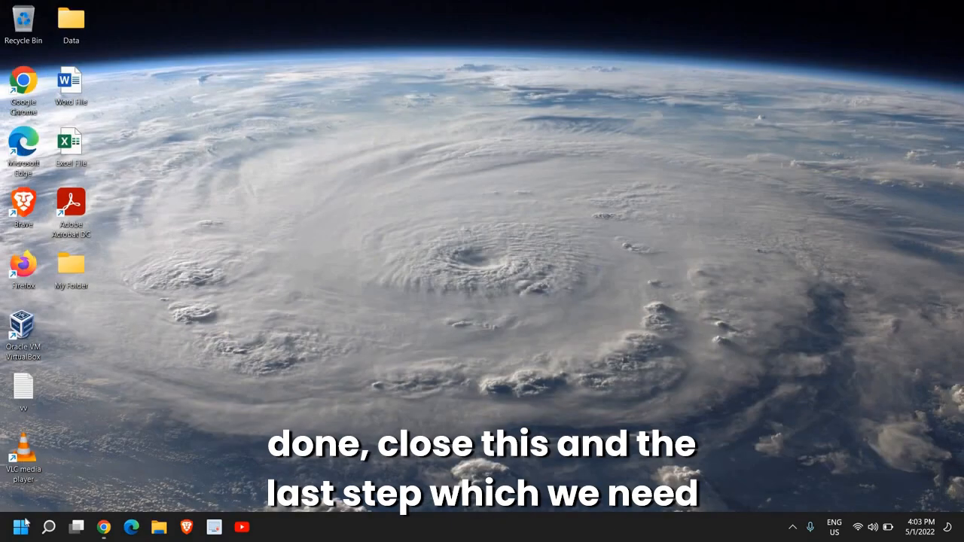
- Start an administrator Command Prompt from a 'cmd' search
{"action": "left_click", "coordinate": [48, 528]}
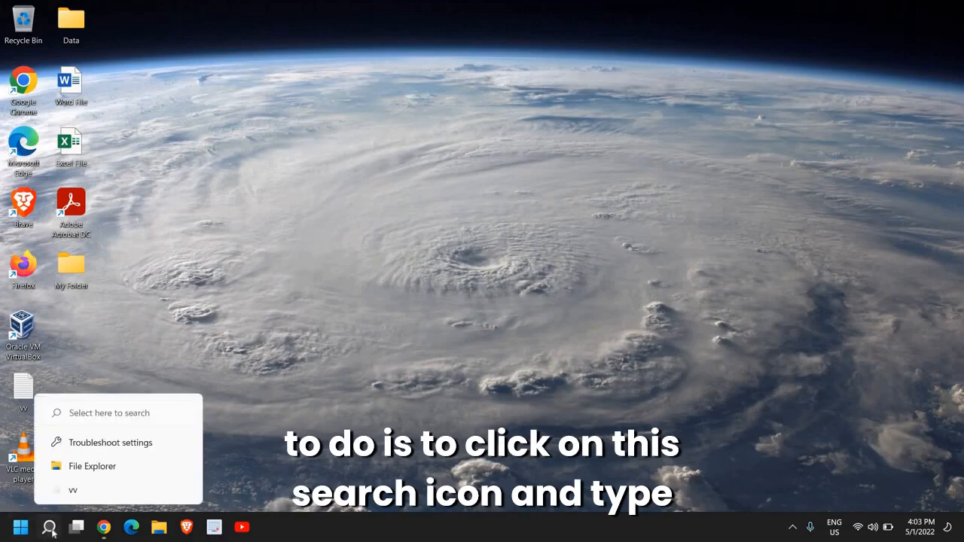
{"action": "left_click", "coordinate": [48, 528]}
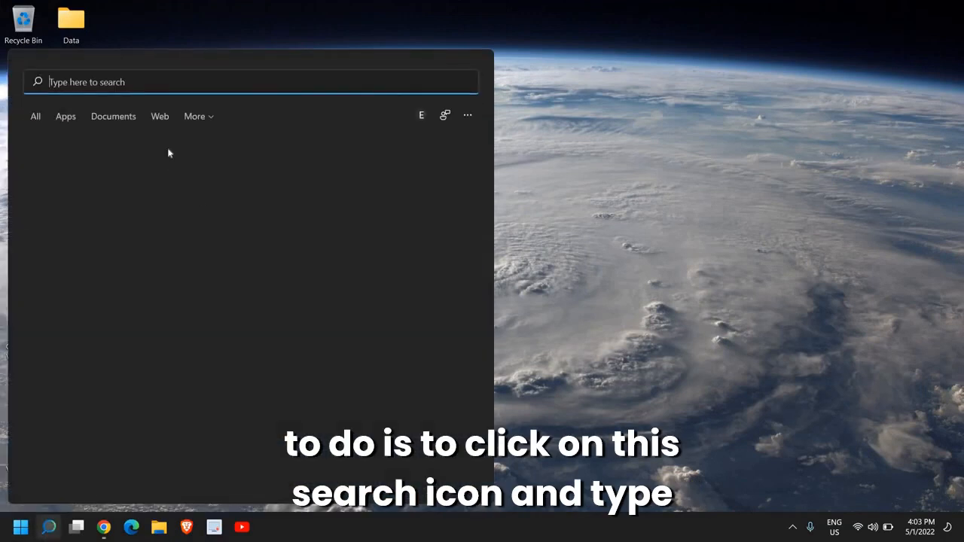
{"action": "type", "text": "cmd"}
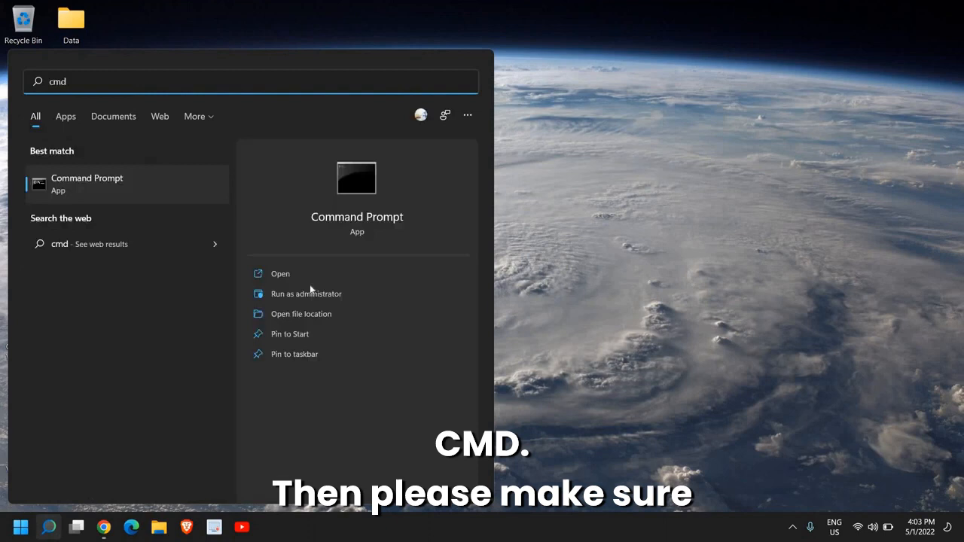
{"action": "mouse_move", "coordinate": [350, 294]}
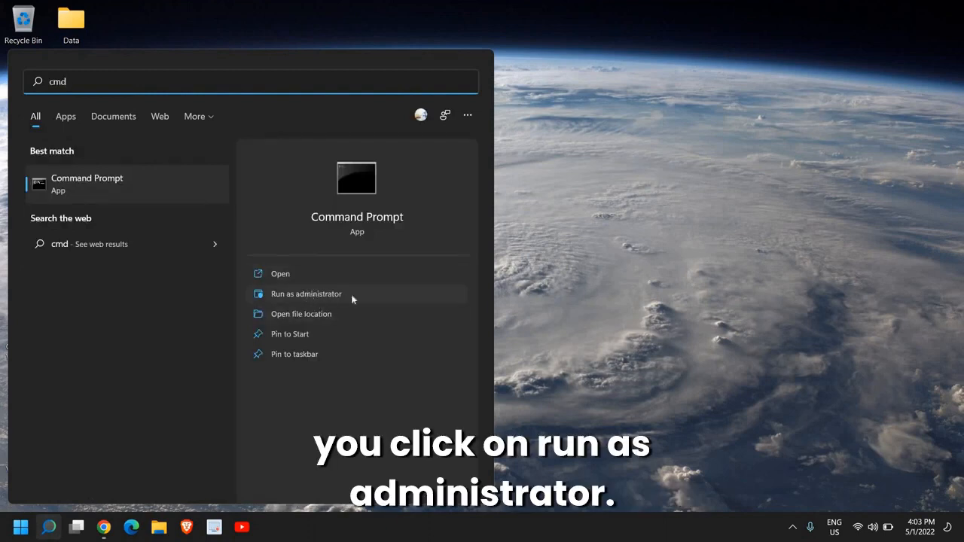
{"action": "mouse_move", "coordinate": [289, 289]}
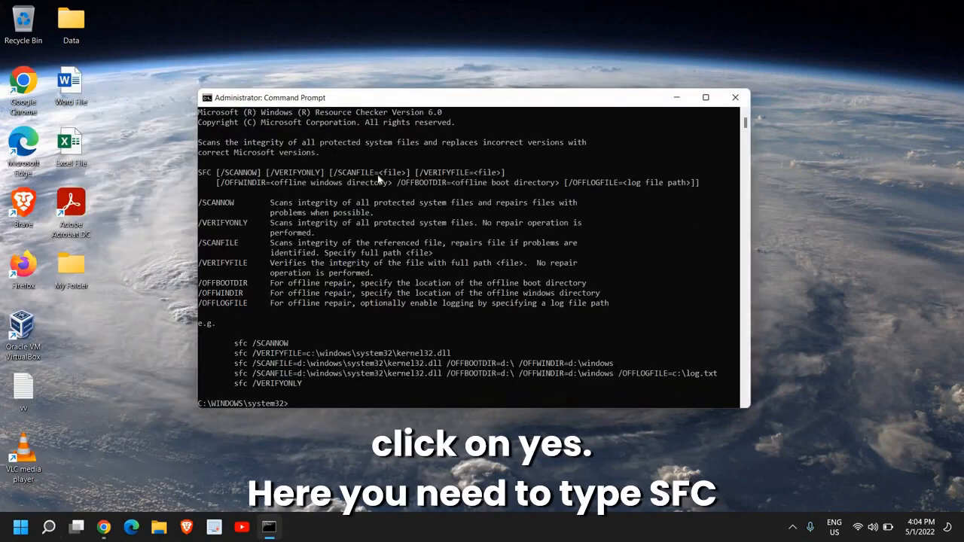
- Run sfc /scannow in the full-screen command window
{"action": "type", "text": "sfc"}
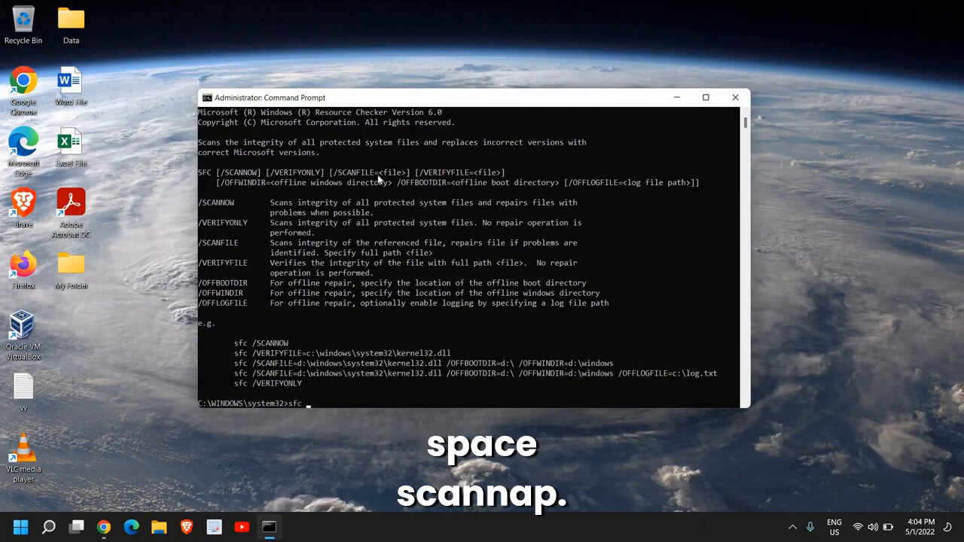
{"action": "type", "text": "/sca"}
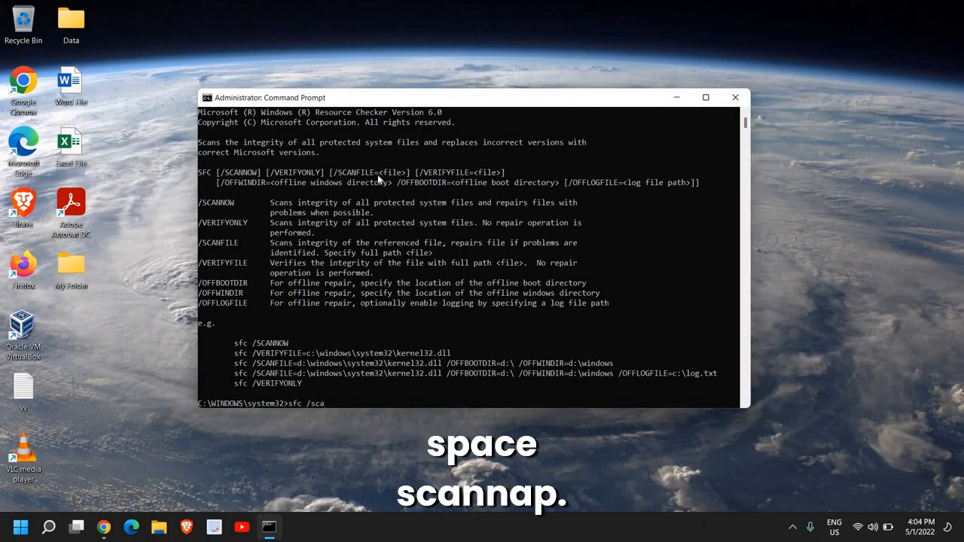
{"action": "left_click", "coordinate": [705, 96]}
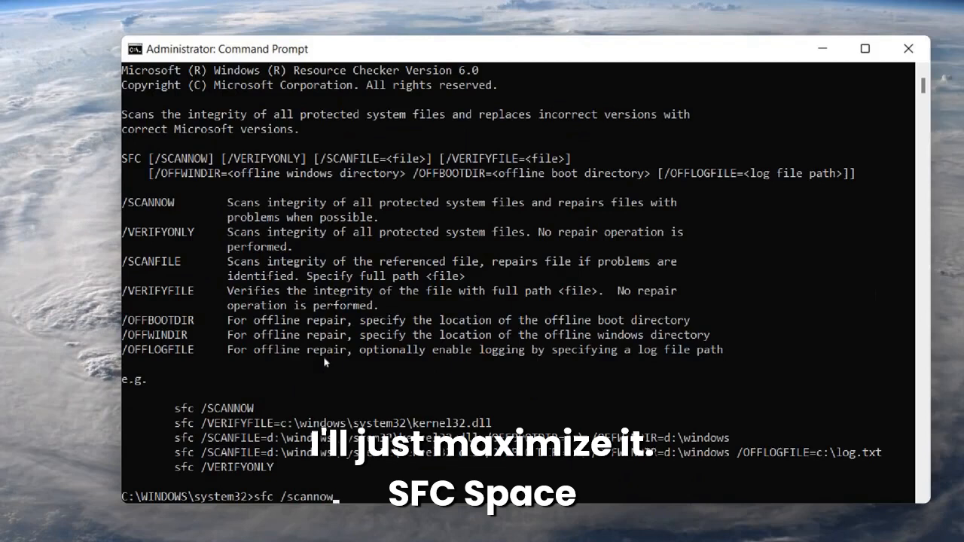
{"action": "left_click", "coordinate": [865, 48]}
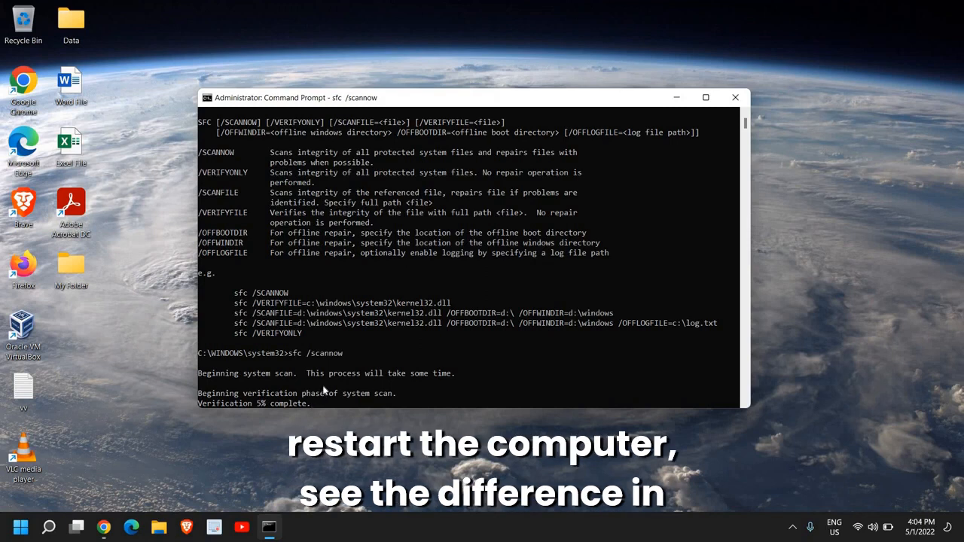
- Resume paused updates in Windows Update settings, then refresh the desktop
{"action": "left_click", "coordinate": [49, 528]}
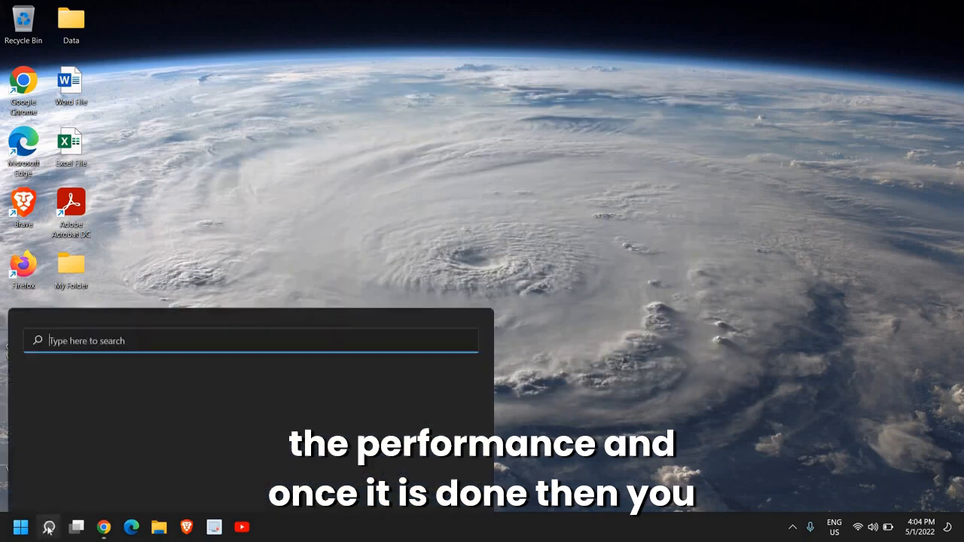
{"action": "left_click", "coordinate": [48, 528]}
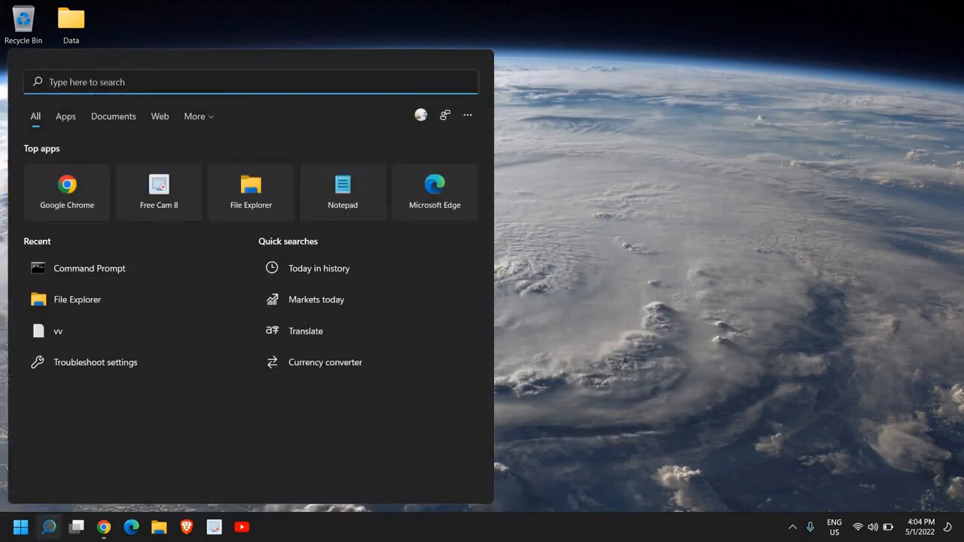
{"action": "type", "text": "upd"}
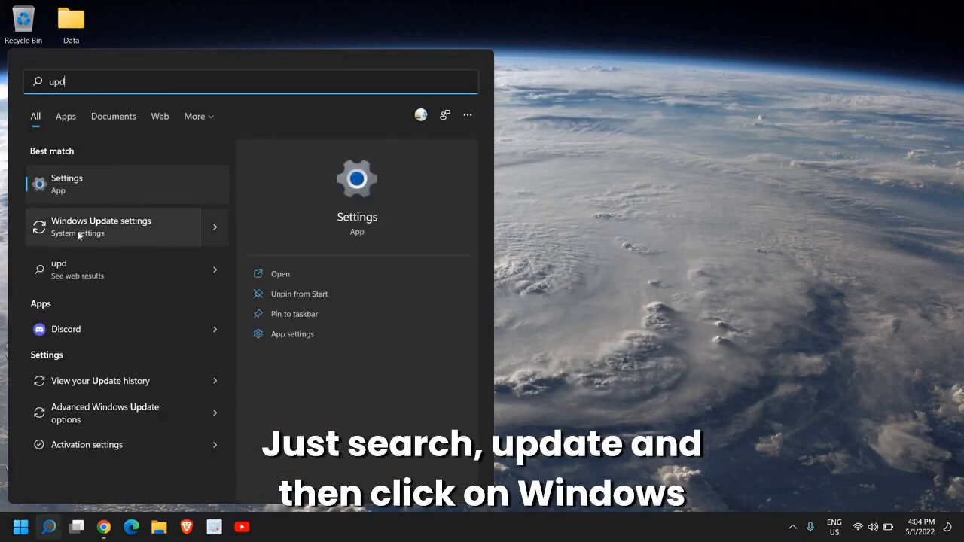
{"action": "left_click", "coordinate": [101, 226]}
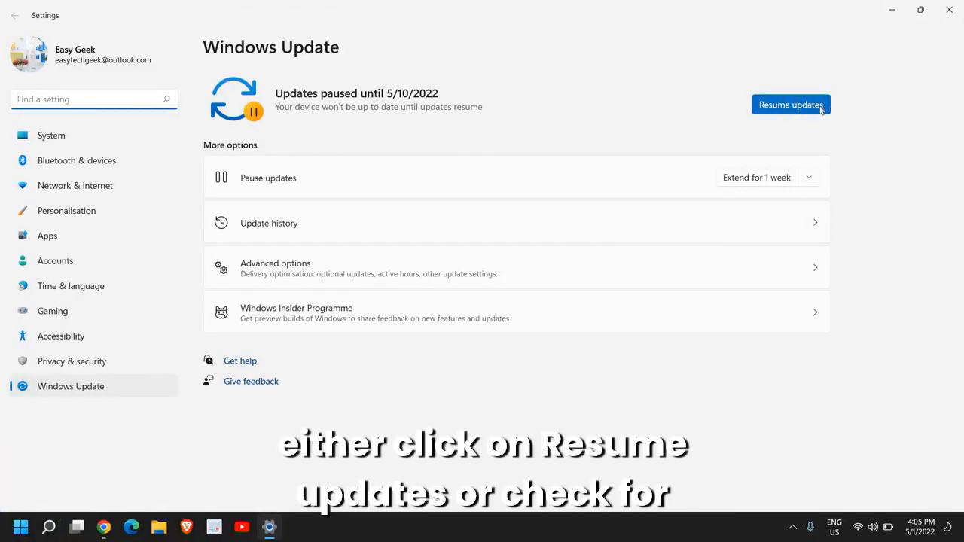
{"action": "mouse_move", "coordinate": [911, 87]}
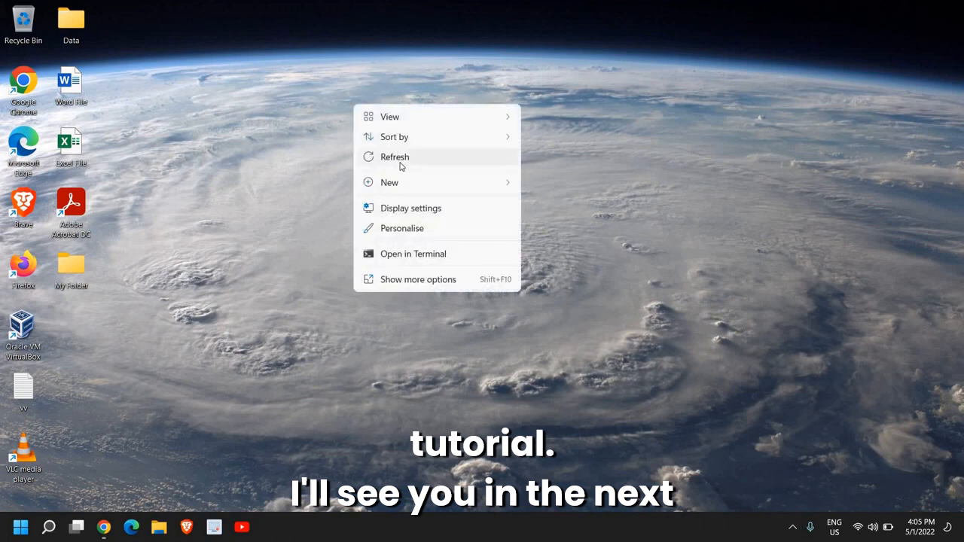
{"action": "left_click", "coordinate": [395, 156]}
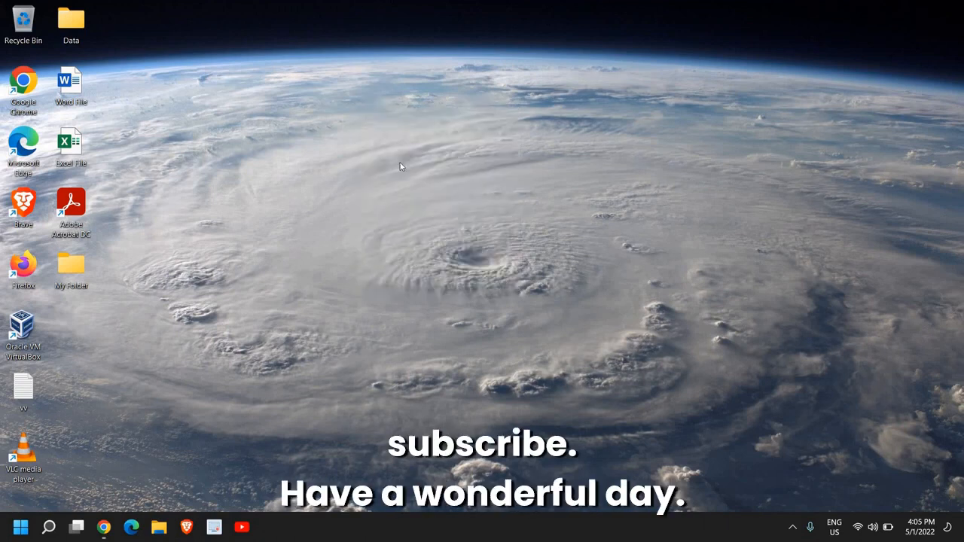